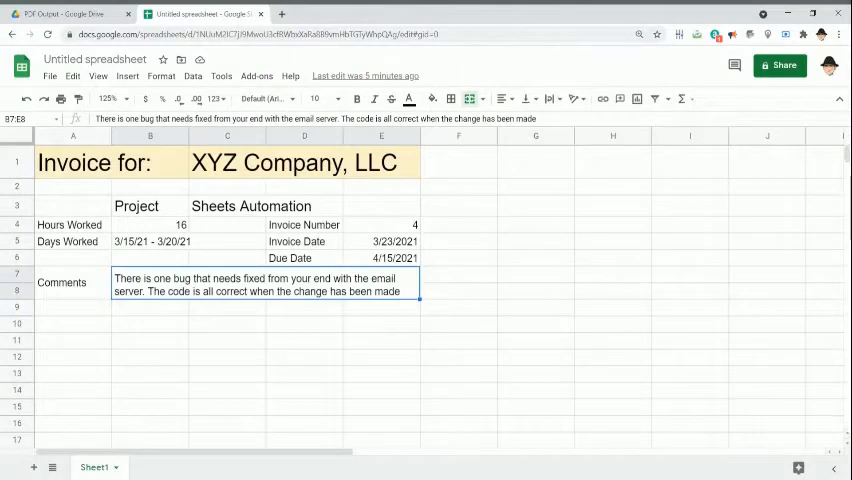
pyautogui.moveTo(352, 200)
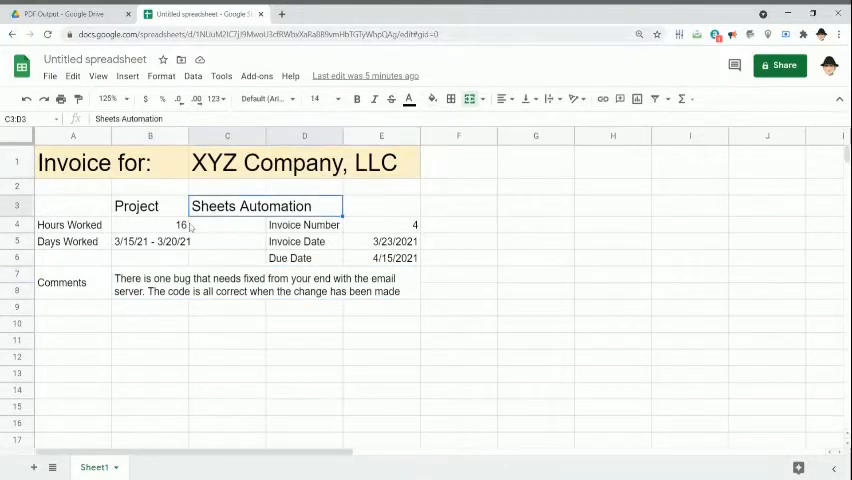
# - Review the invoice's Days Worked range, invoice number and dates on the sheet
pyautogui.click(150, 240)
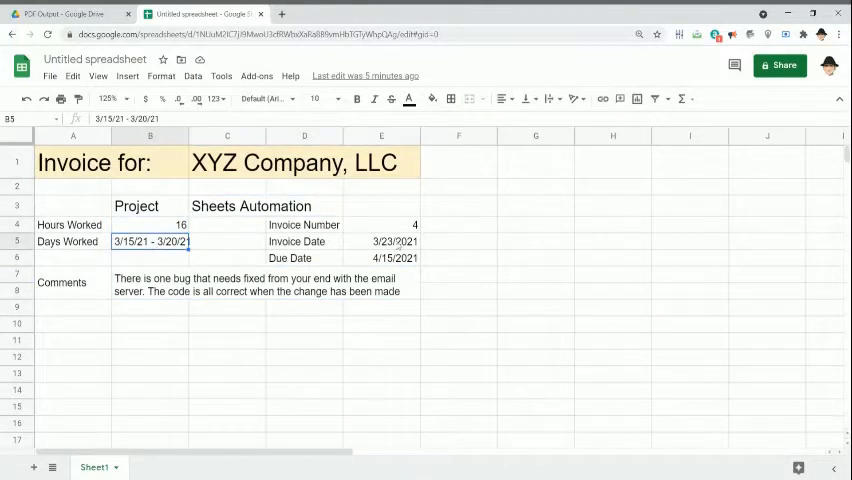
pyautogui.moveTo(380, 224); pyautogui.dragTo(380, 258)
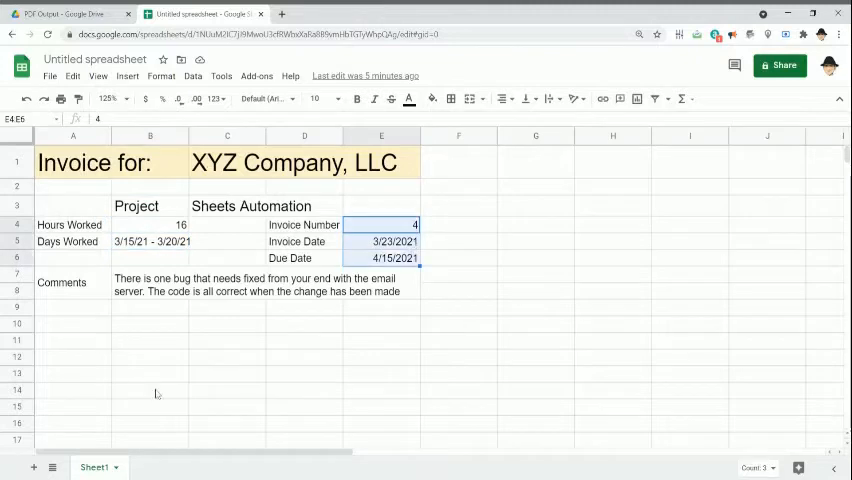
pyautogui.click(228, 390)
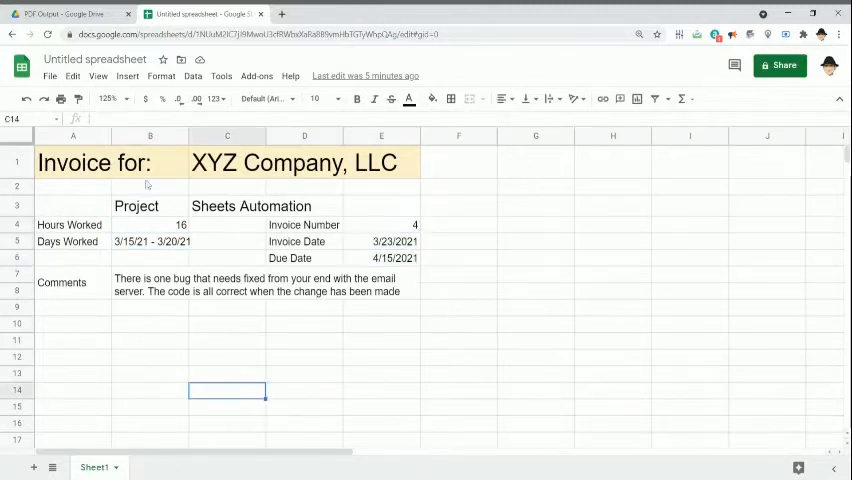
# - Compare the empty PDF Output Drive folder against the invoice spreadsheet
pyautogui.click(64, 14)
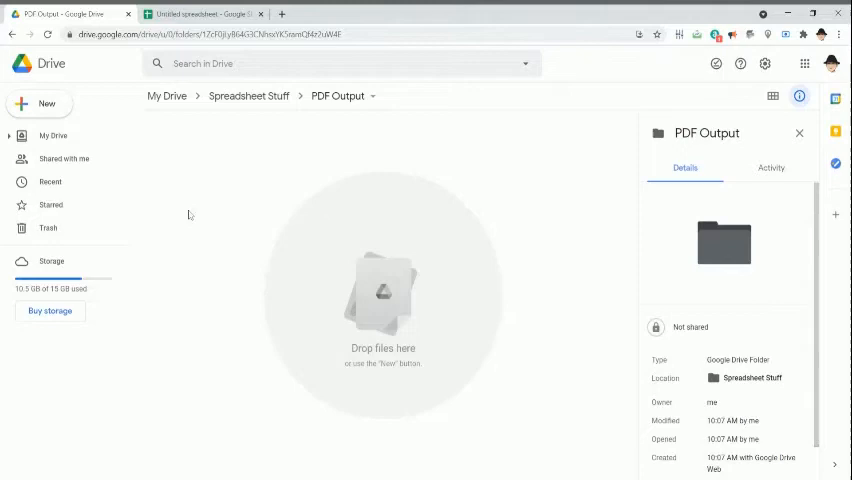
pyautogui.moveTo(208, 280)
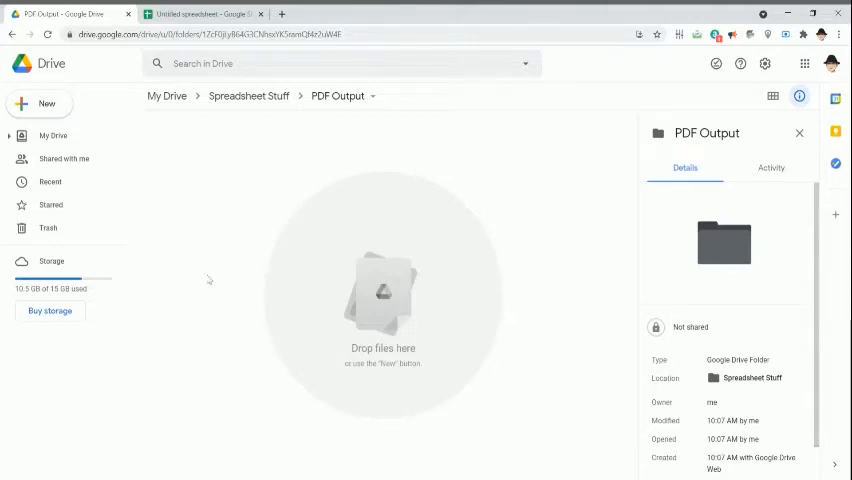
pyautogui.click(200, 14)
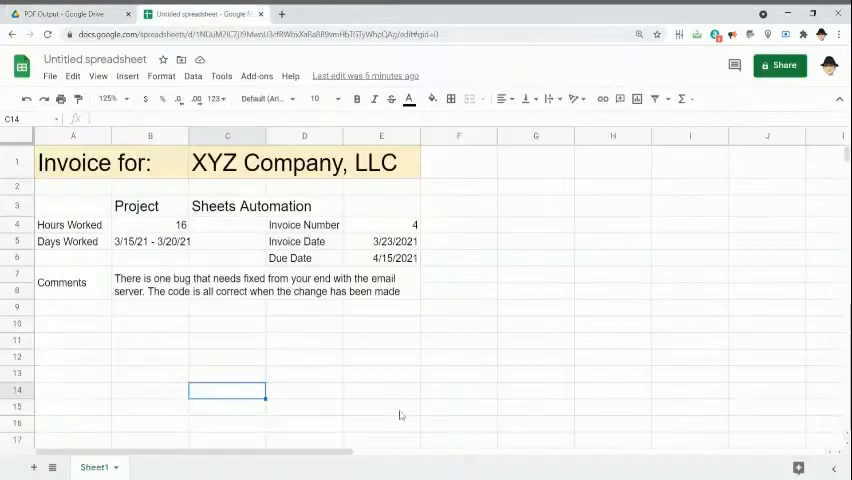
pyautogui.click(70, 14)
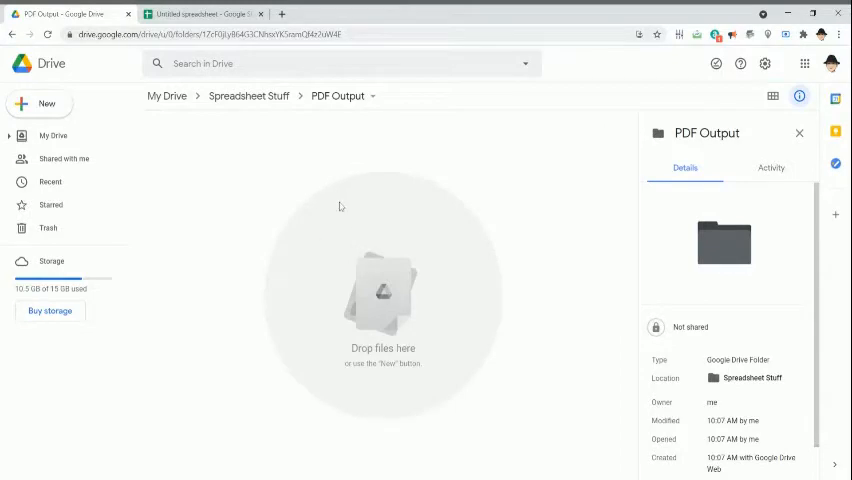
pyautogui.click(200, 14)
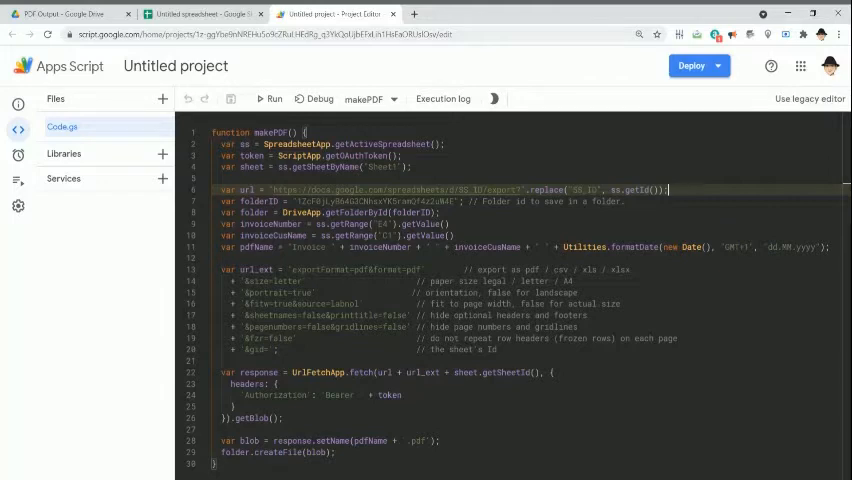
# - Show the invoice sheet's File > Download options including PDF, then dismiss them
pyautogui.click(200, 14)
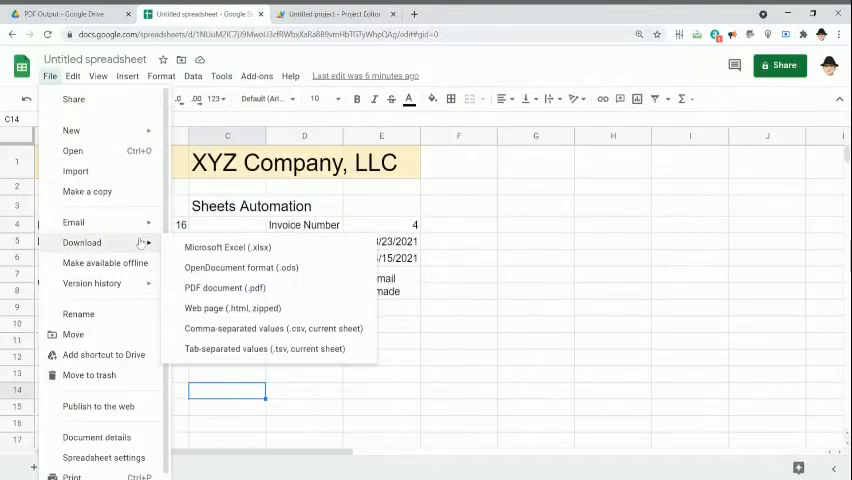
pyautogui.click(224, 288)
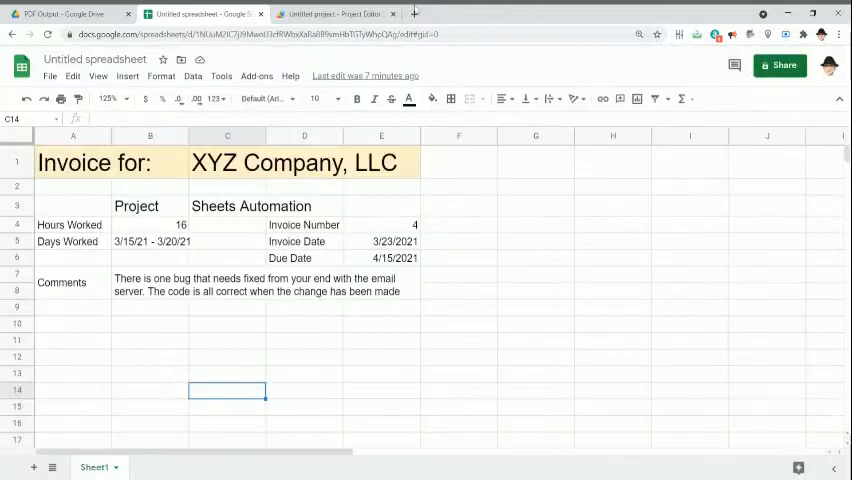
# - Grab the spreadsheet ID from the Sheets address bar for the makePDF script
pyautogui.click(336, 12)
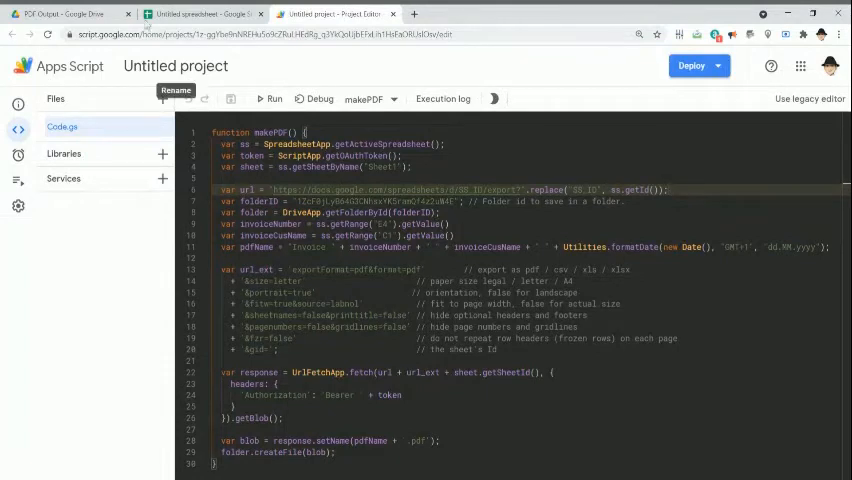
pyautogui.click(200, 14)
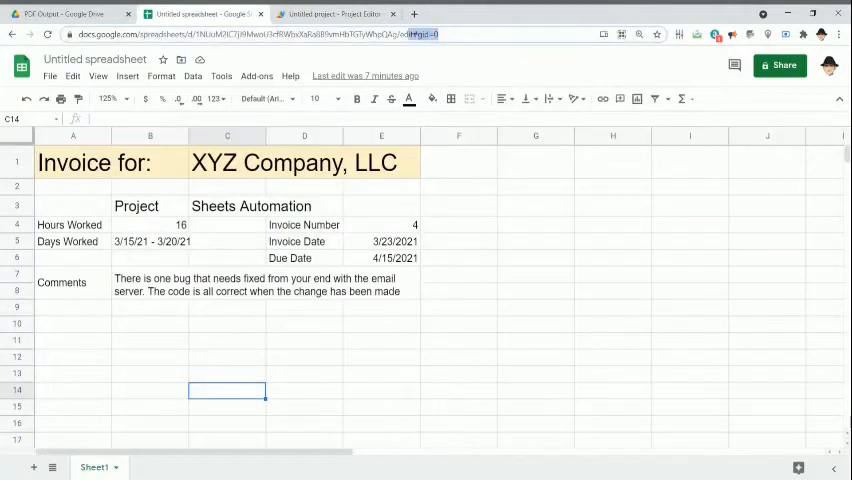
pyautogui.click(336, 14)
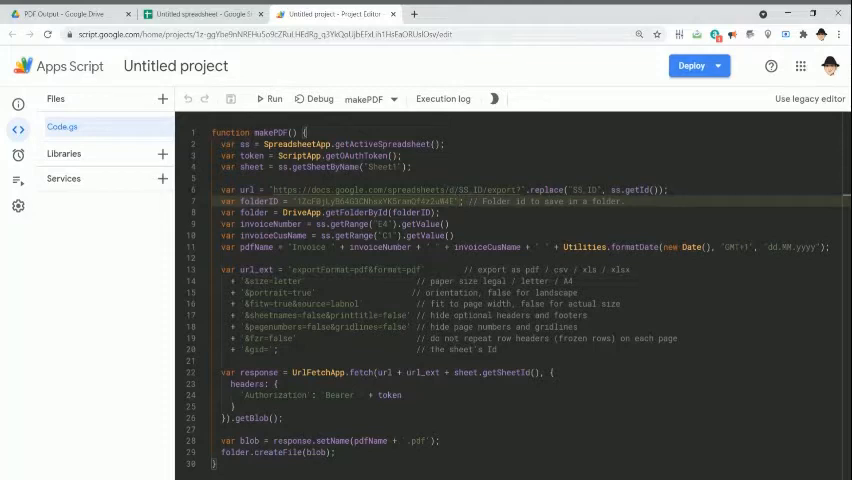
pyautogui.click(70, 14)
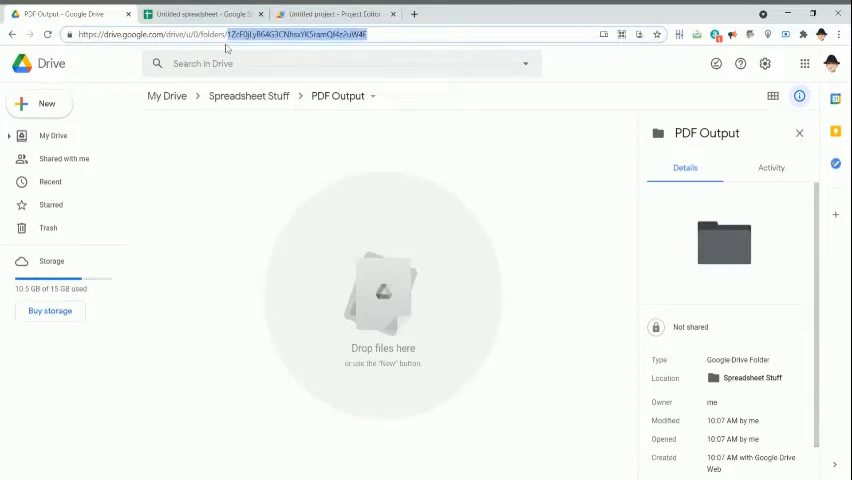
pyautogui.click(334, 14)
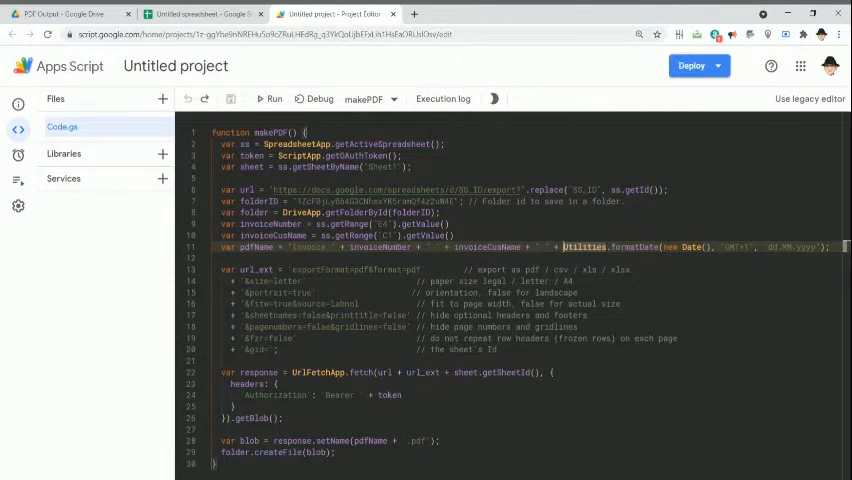
pyautogui.click(340, 348)
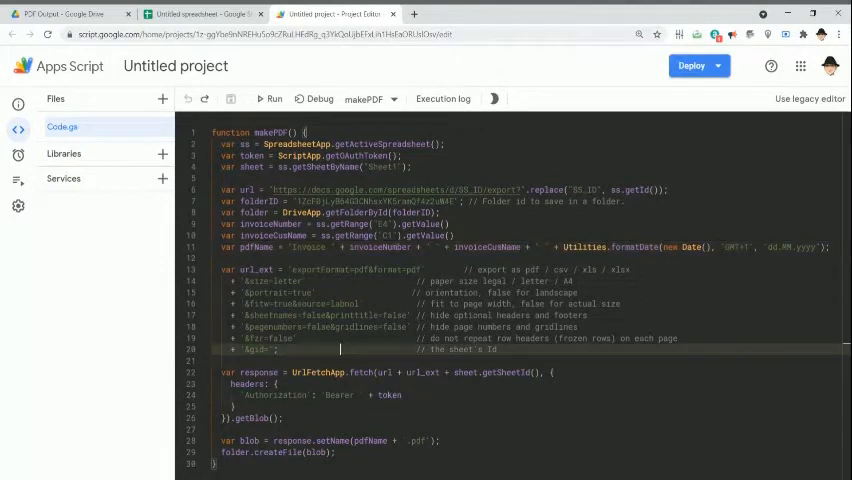
# - Compare the invoice's File > Print export settings with makePDF's export options
pyautogui.click(204, 12)
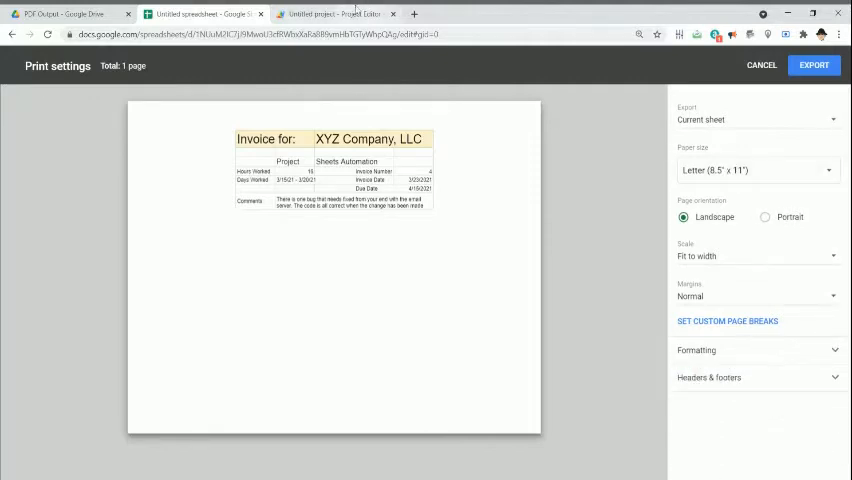
pyautogui.click(336, 14)
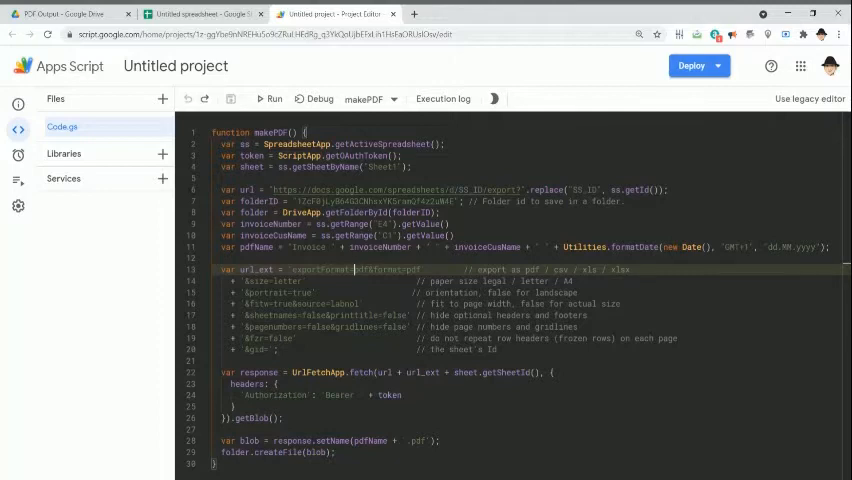
pyautogui.click(200, 14)
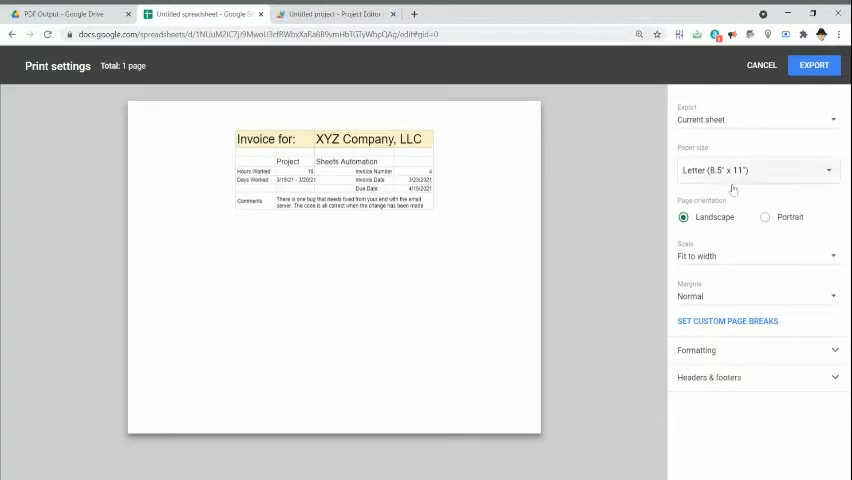
pyautogui.click(330, 14)
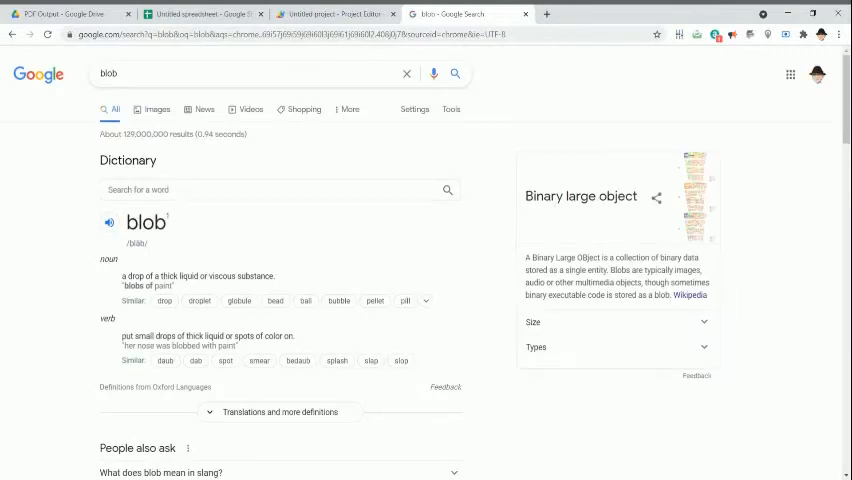
pyautogui.moveTo(384, 204)
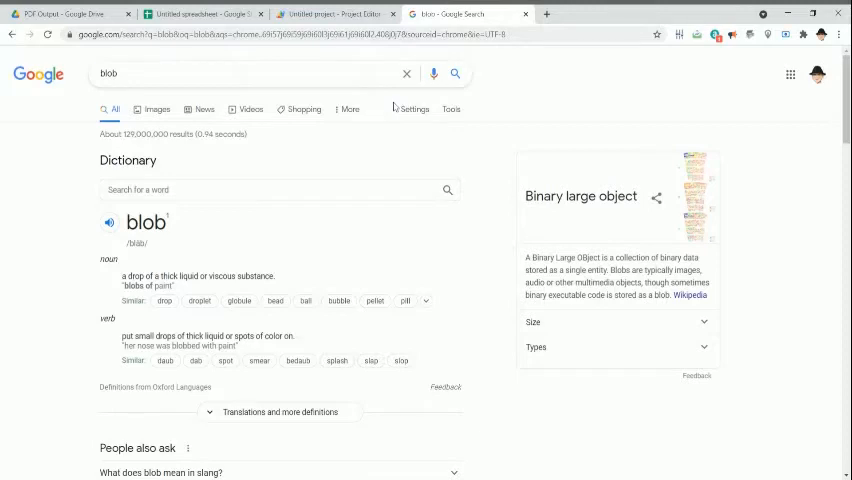
pyautogui.moveTo(388, 180)
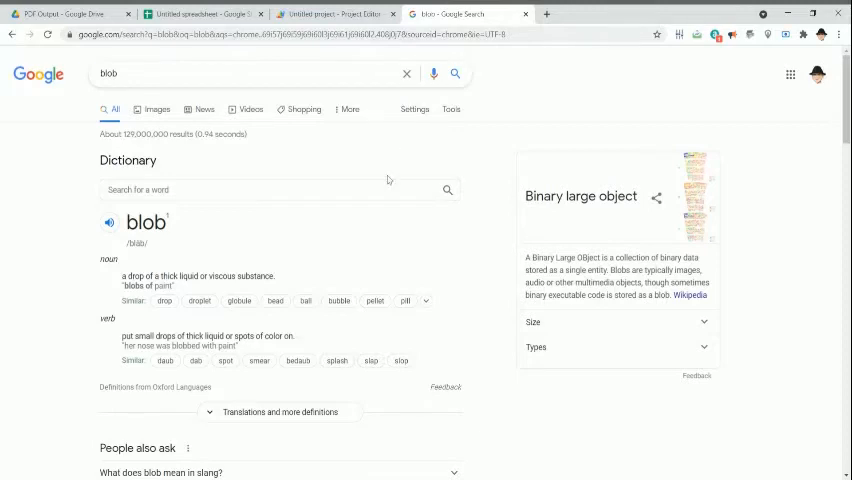
# - Read the Google result defining a blob as a binary large object
pyautogui.click(336, 14)
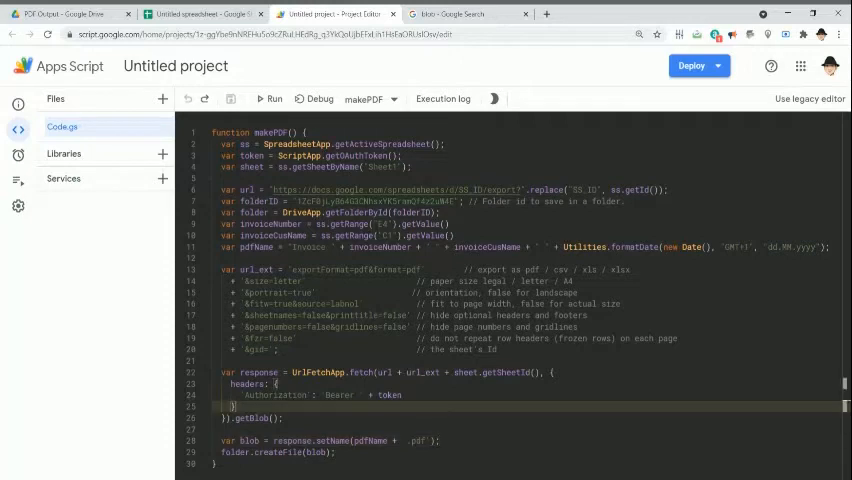
# - Add .setName(pdfName + '.pdf') to the blob line and save the project
pyautogui.doubleClick(252, 416)
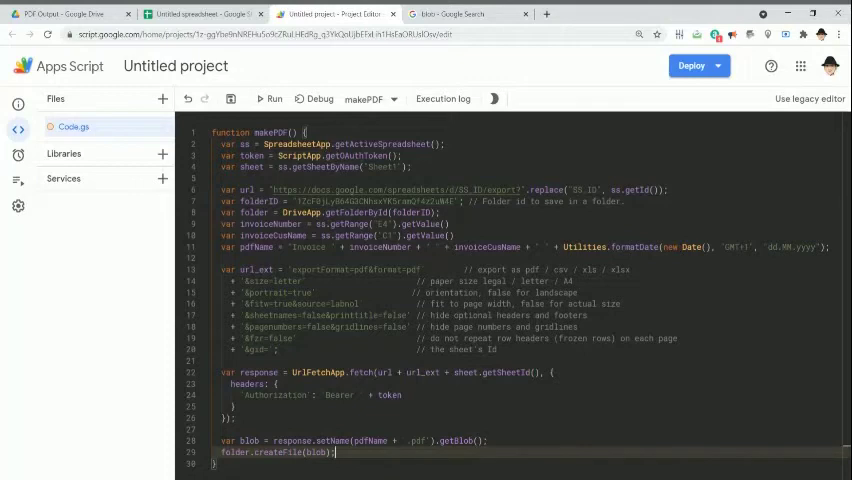
pyautogui.press('enter')
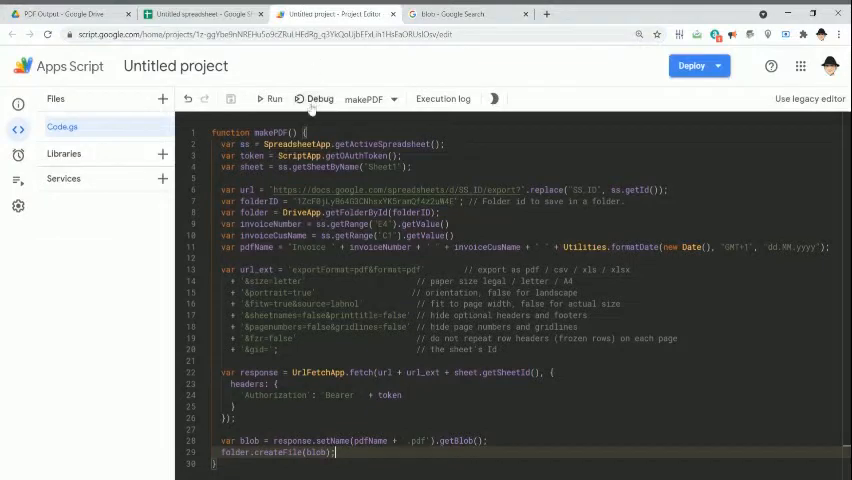
# - Run makePDF, hit the setName TypeError, and reorder to response.getBlob().setName(pdfName + '.pdf')
pyautogui.click(272, 98)
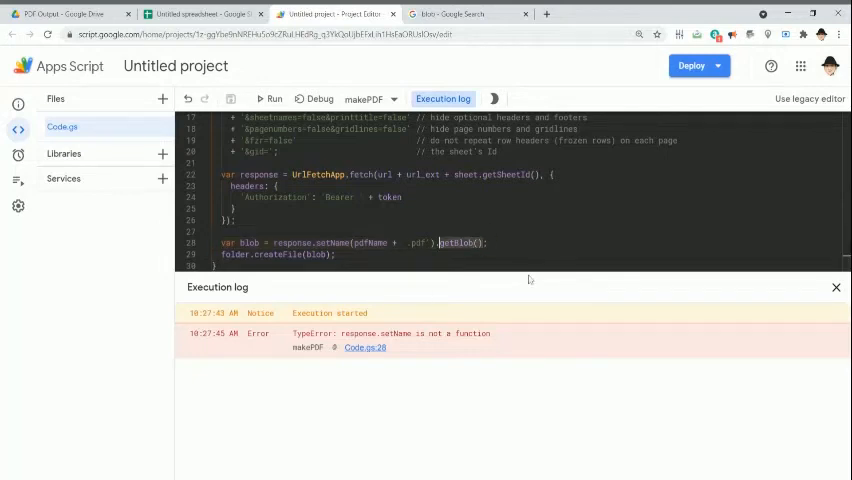
pyautogui.click(836, 288)
pyautogui.write('.getBlob()')
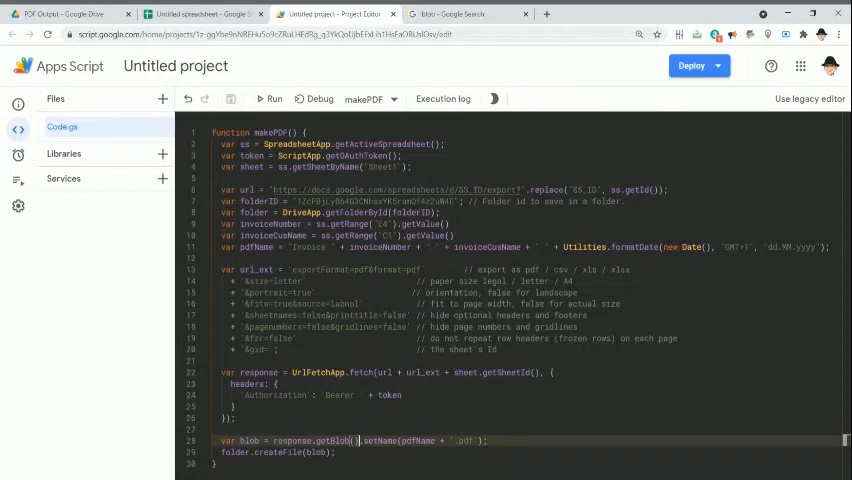
# - Run the corrected makePDF and confirm 'Execution completed' in the log
pyautogui.click(268, 98)
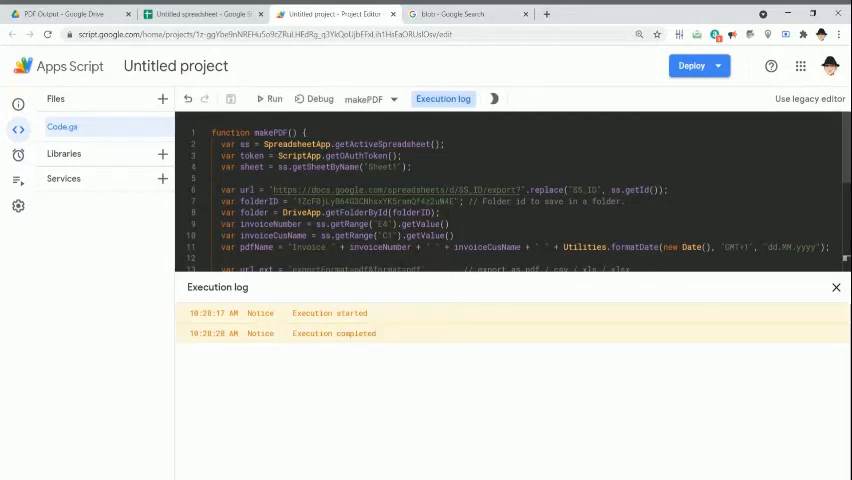
pyautogui.scroll(-3)
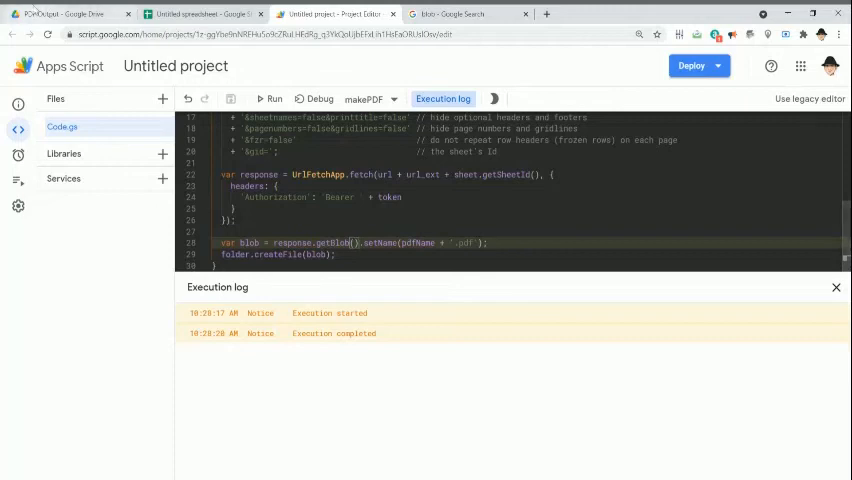
# - Preview the generated XYZ Company invoice PDF in the Drive PDF Output folder
pyautogui.click(64, 14)
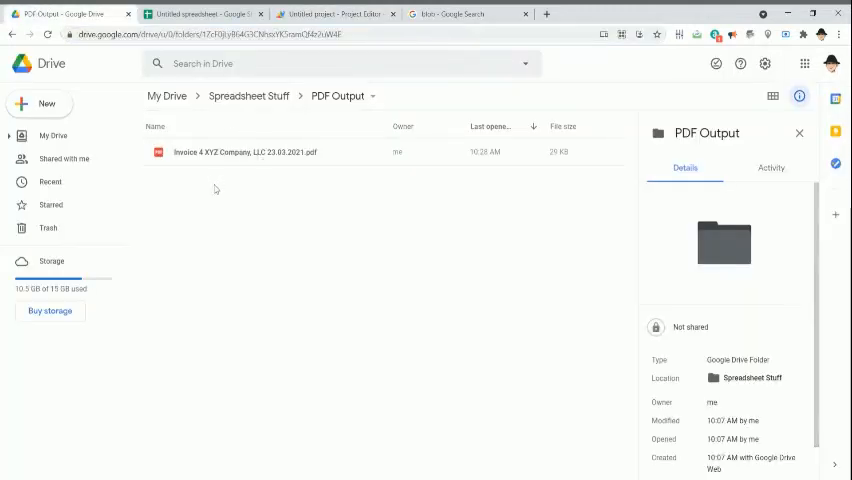
pyautogui.moveTo(258, 168)
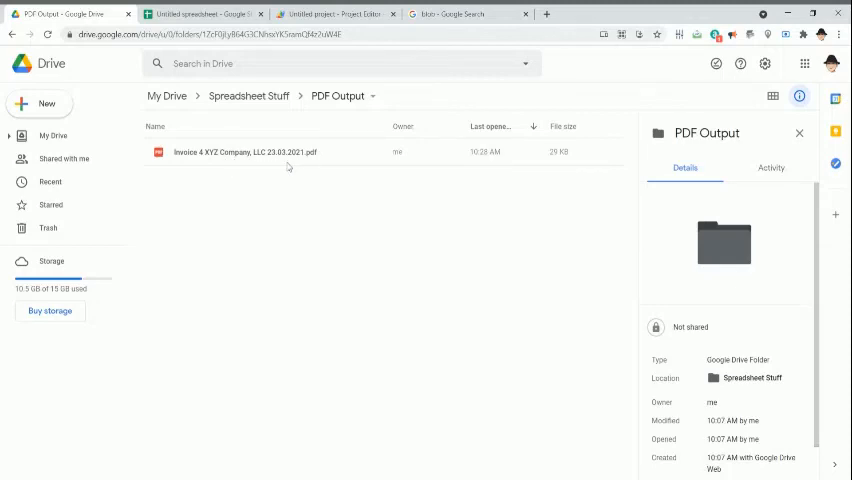
pyautogui.moveTo(296, 166)
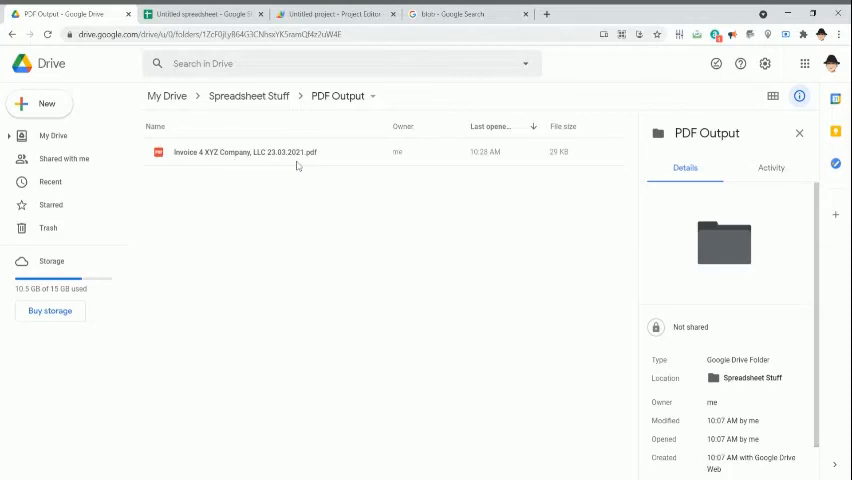
pyautogui.doubleClick(246, 152)
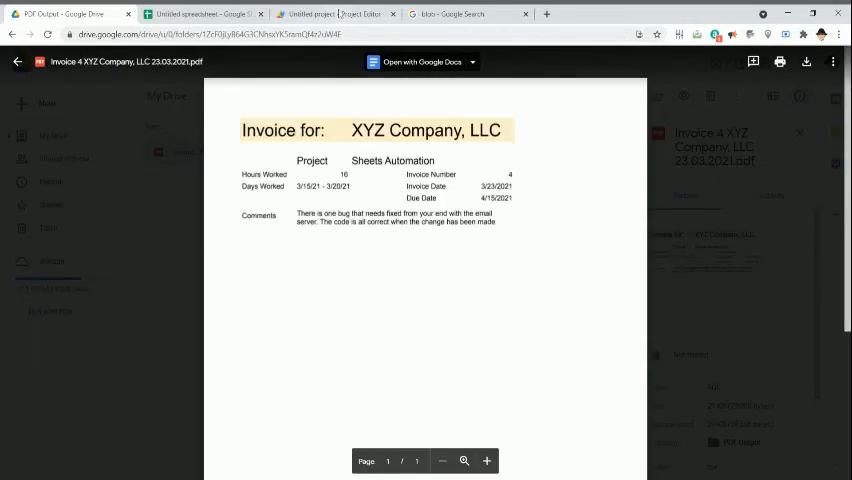
pyautogui.click(336, 12)
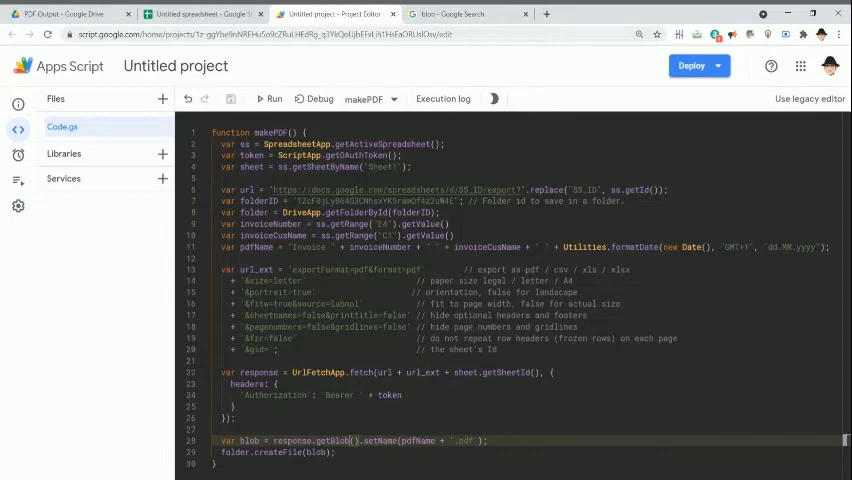
pyautogui.doubleClick(504, 190)
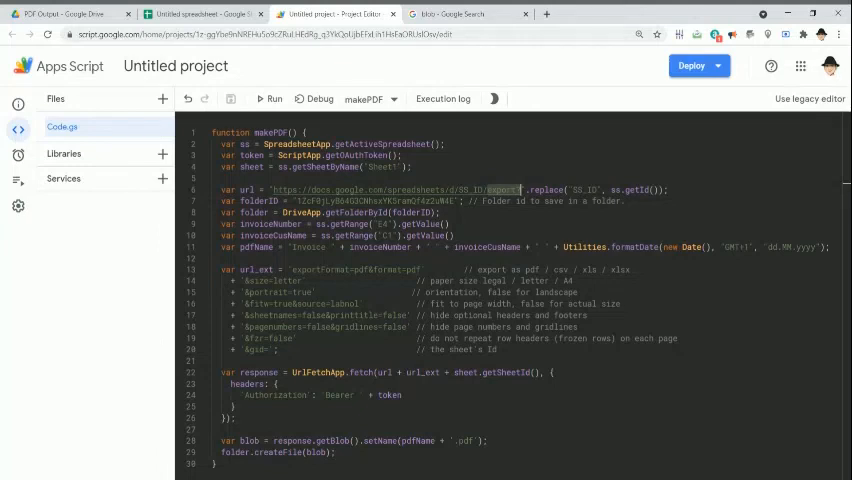